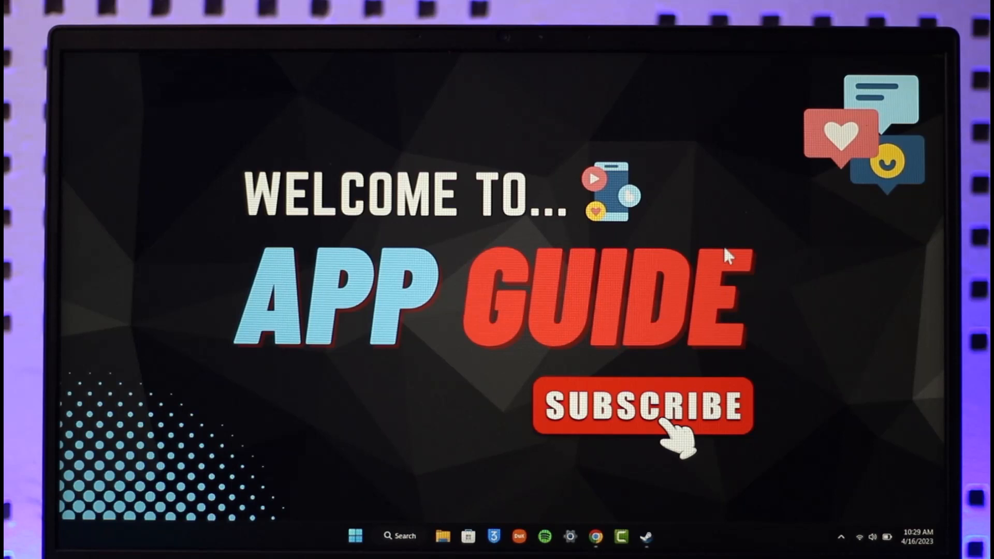
# Step: Launch the Steam client from the taskbar, landing on the Store page
pyautogui.click(645, 537)
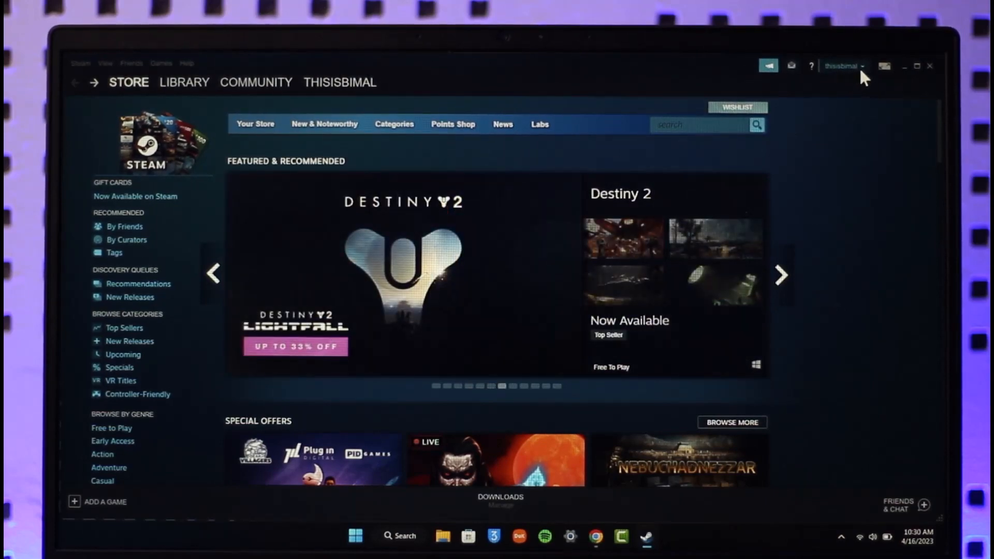
# Step: Go to my own profile page (thisisbimal) via the account dropdown's View my profile
pyautogui.click(843, 65)
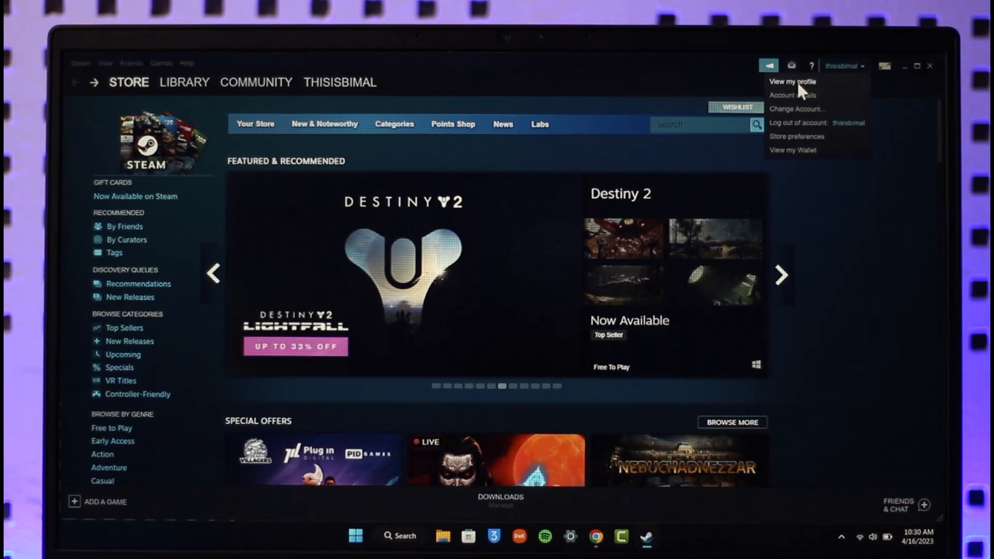
pyautogui.click(792, 80)
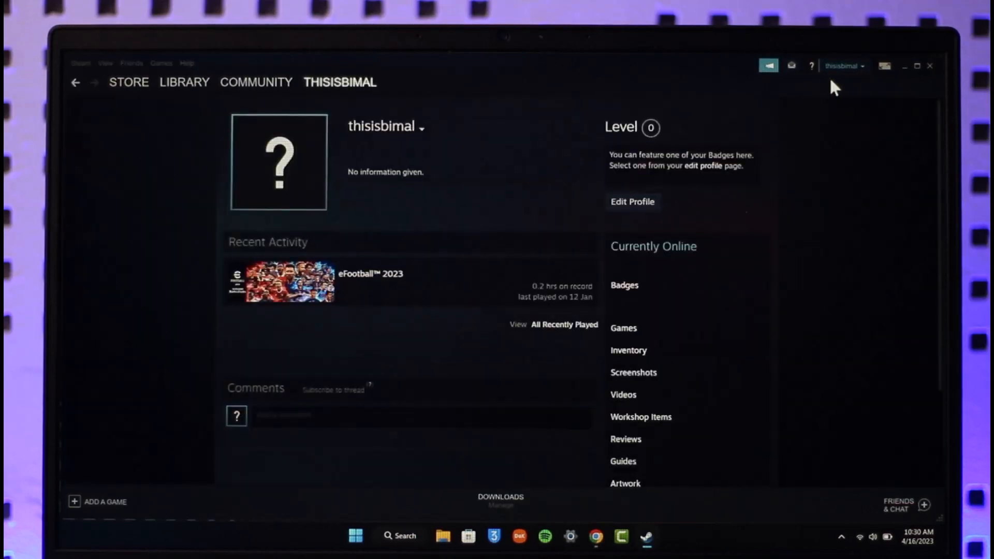
pyautogui.moveTo(412, 126)
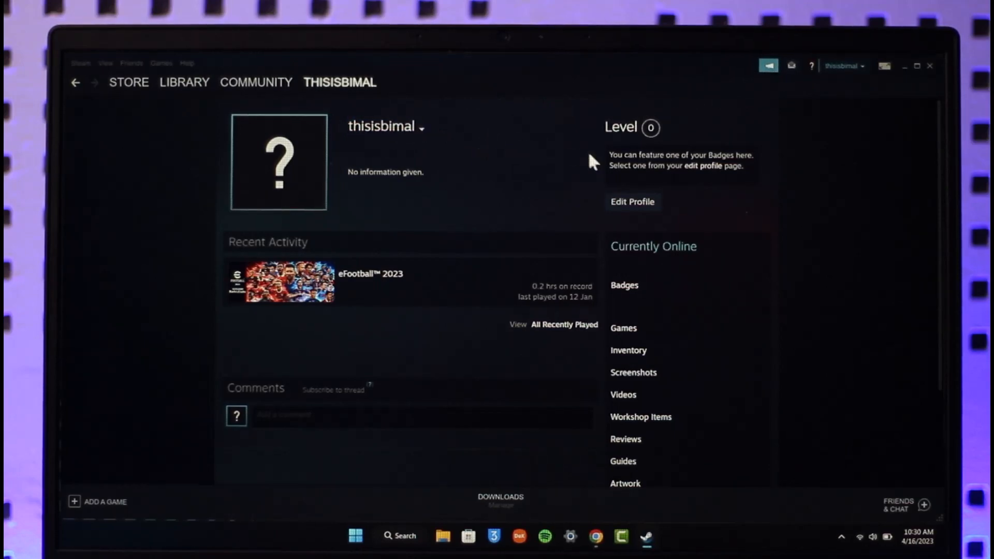
# Step: Enter Edit Profile and replace the Profile Name with thisisbimal65
pyautogui.click(631, 202)
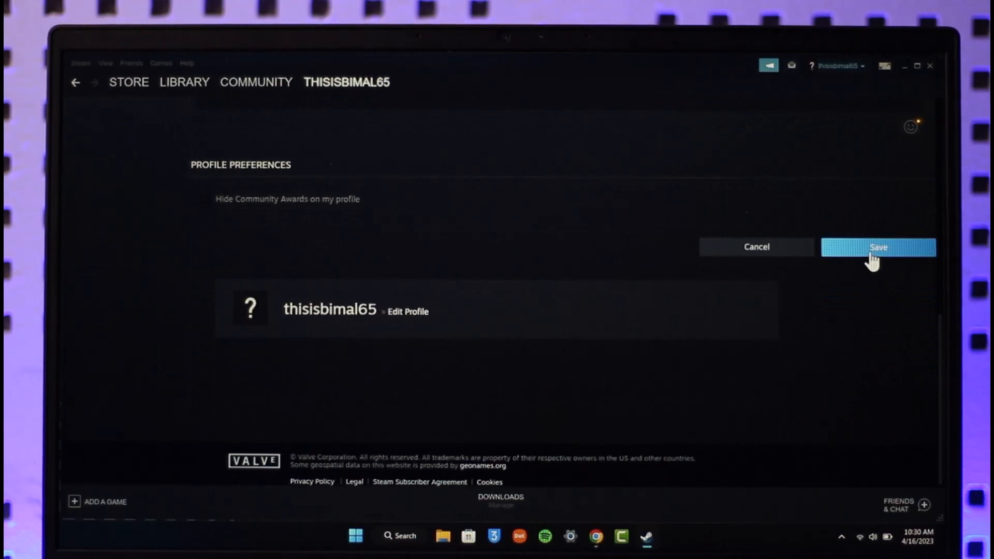
# Step: Save the profile edits so the name thisisbimal65 is kept
pyautogui.click(878, 246)
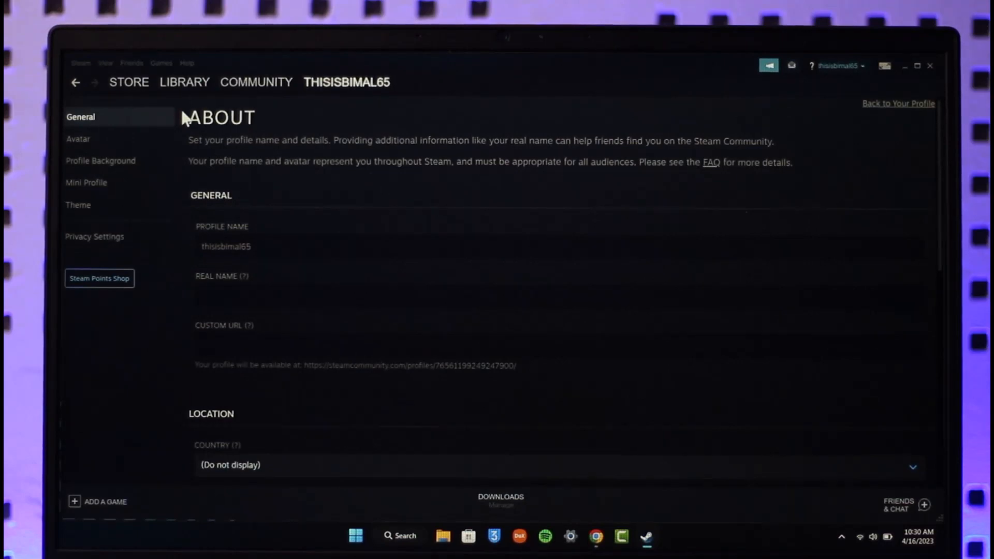
pyautogui.moveTo(412, 145)
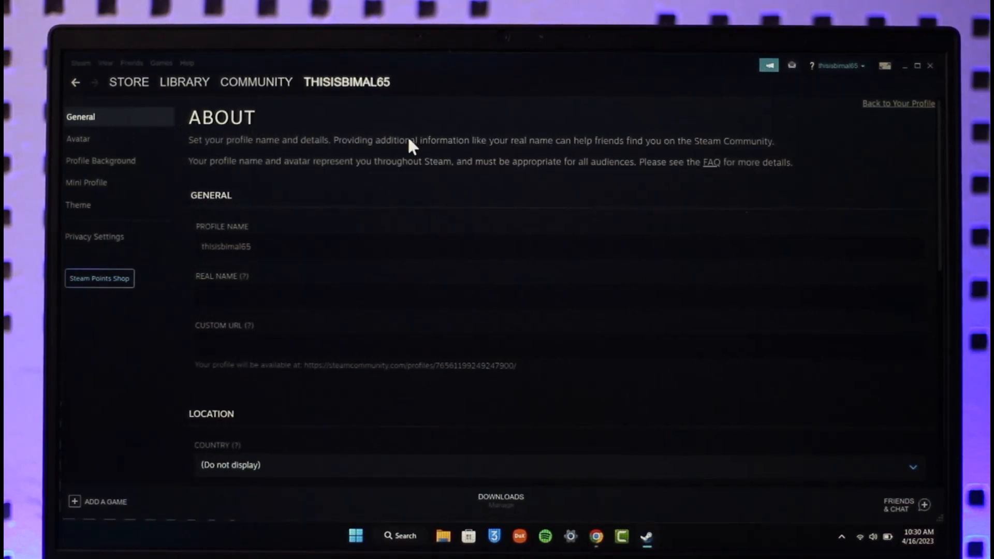